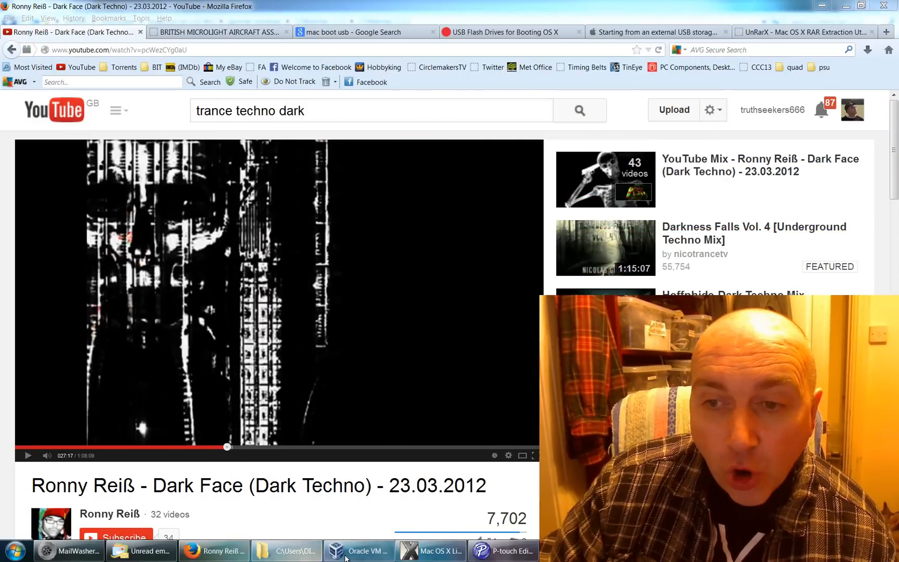
left_click(358, 550)
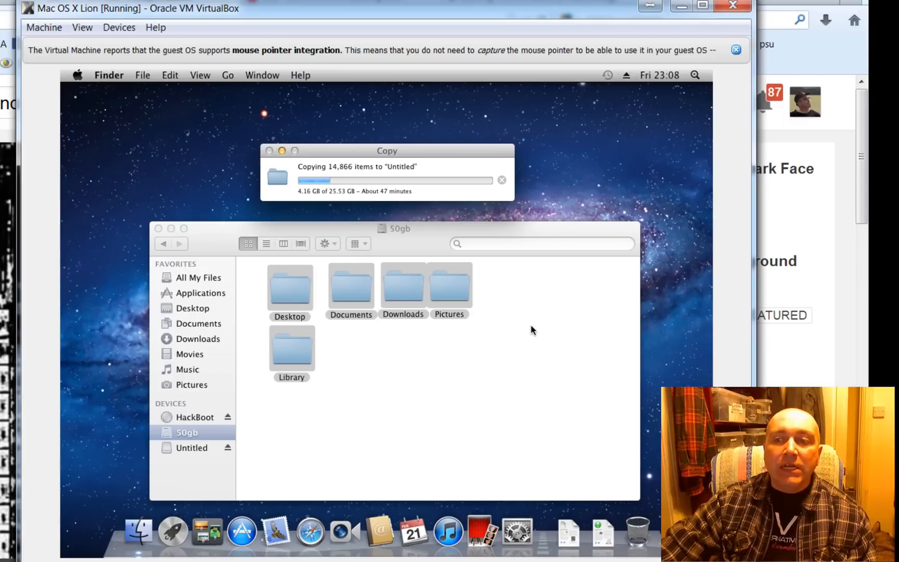
mouse_move(330, 156)
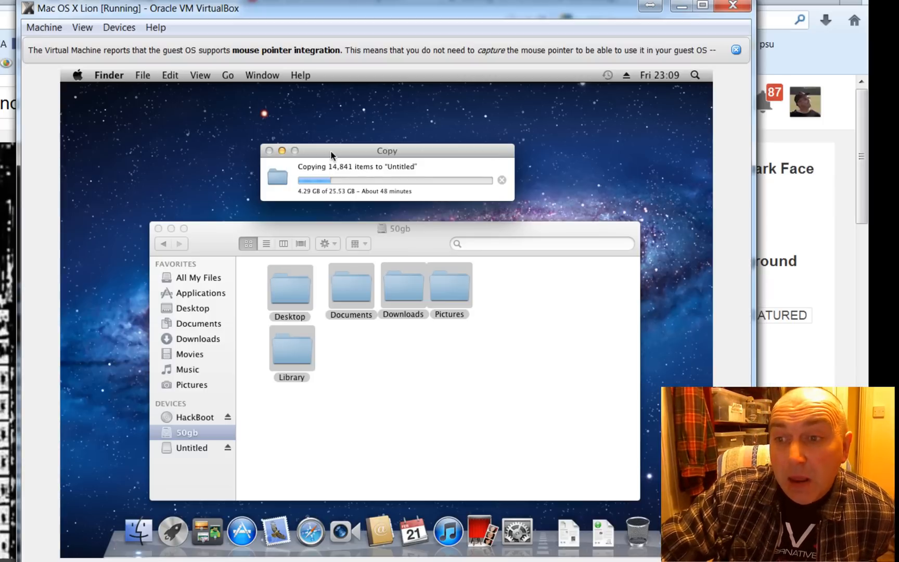
mouse_move(287, 32)
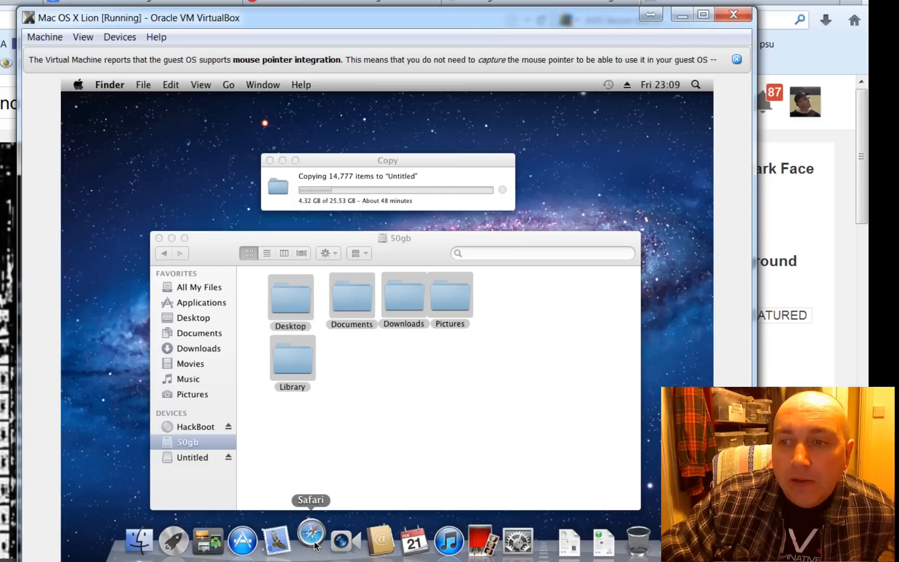
left_click(311, 538)
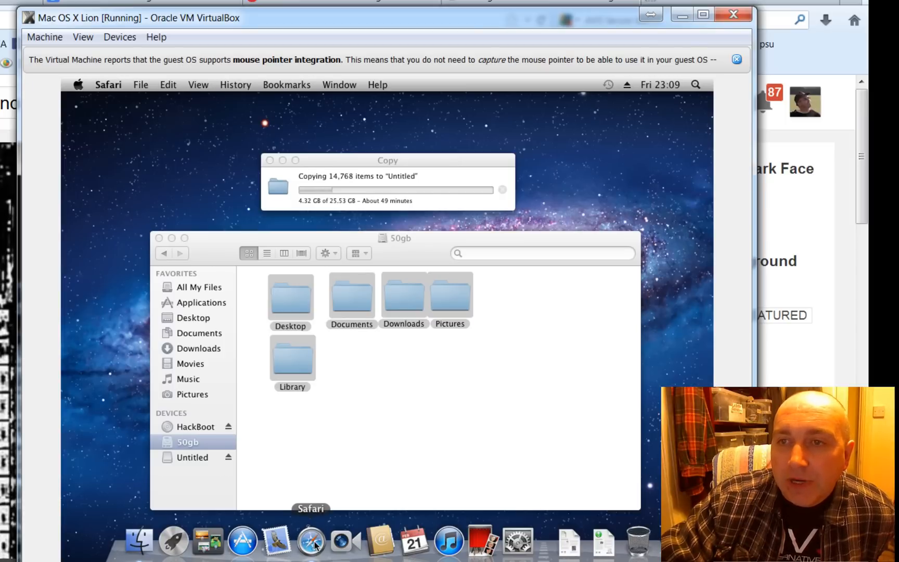
left_click(310, 539)
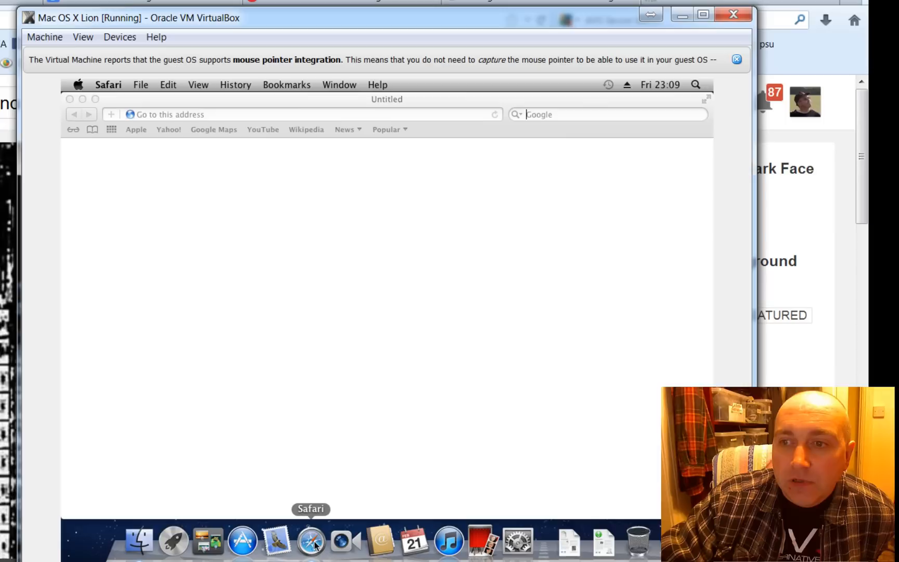
left_click(608, 115)
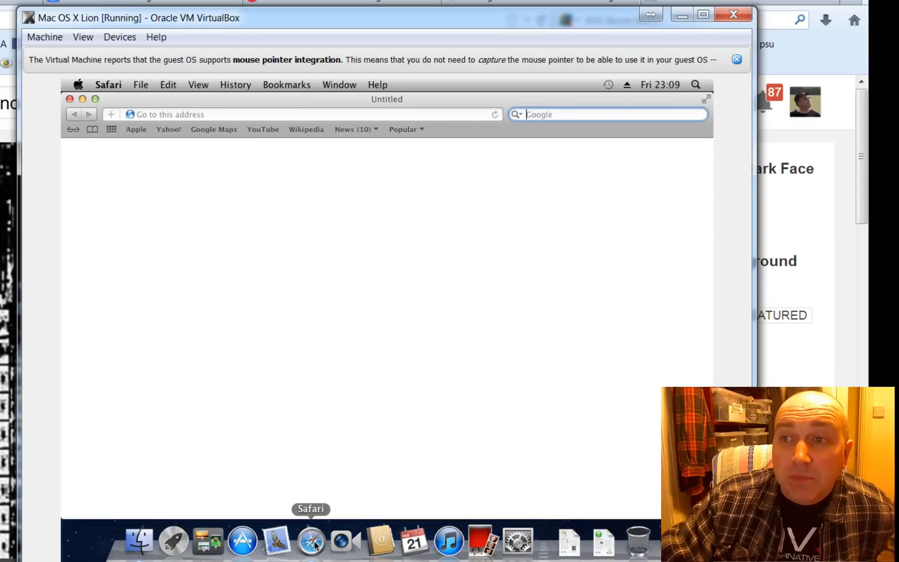
type("http://WWW.GOOGLE.CO.UK/")
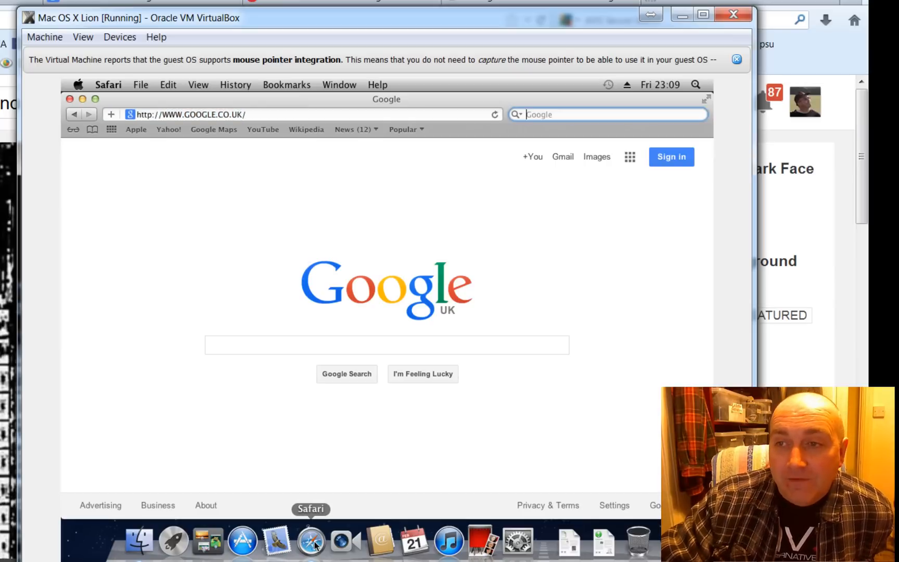
Search Google for CIRCLEMAKERS and view the results.
left_click(385, 344)
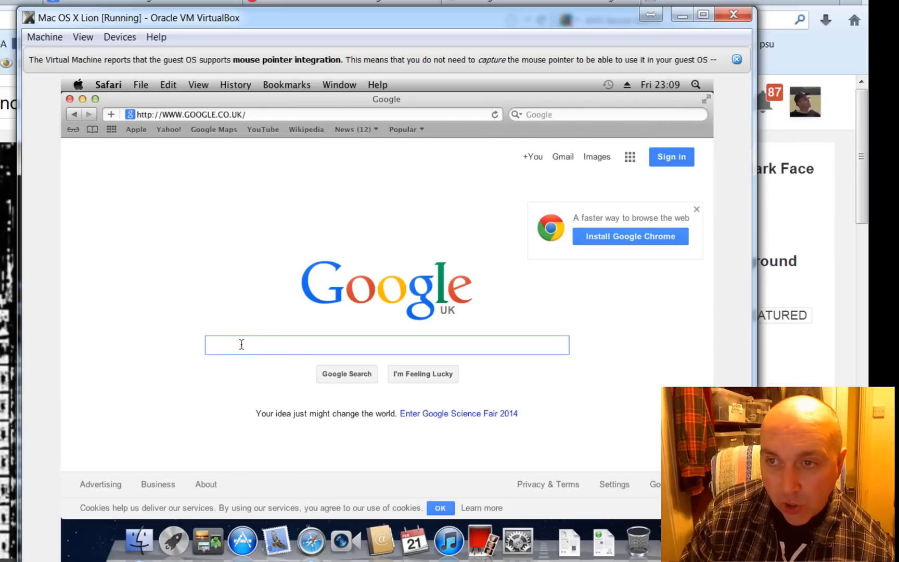
type("CIRCLEMAKERS")
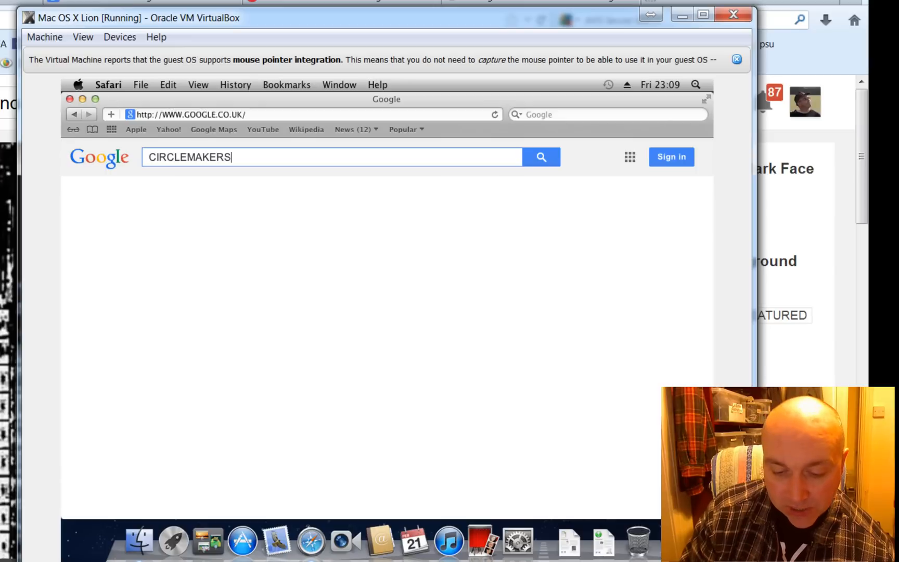
left_click(329, 156)
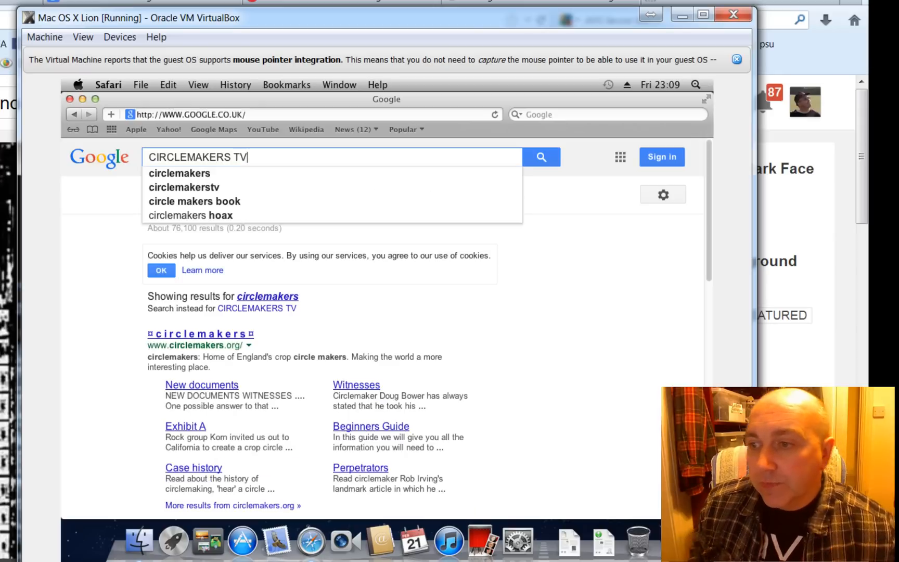
left_click(540, 156)
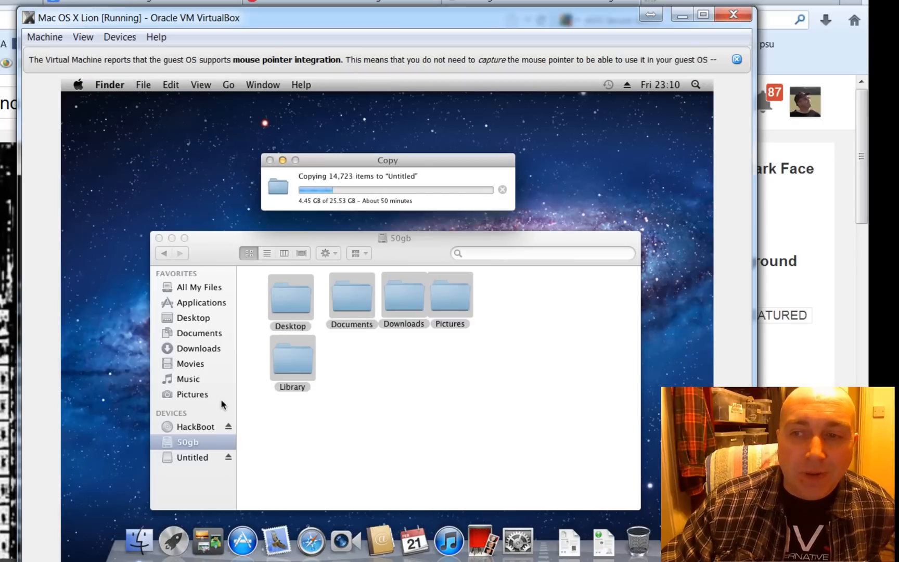
mouse_move(448, 541)
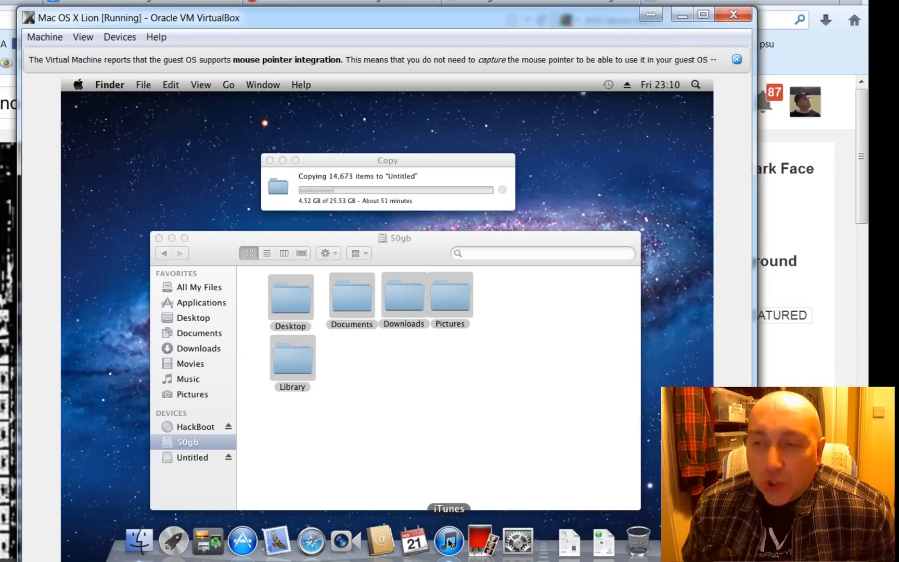
Launch iTunes and browse the iTunes DJ and 90's Music playlists, then return to Finder.
left_click(450, 540)
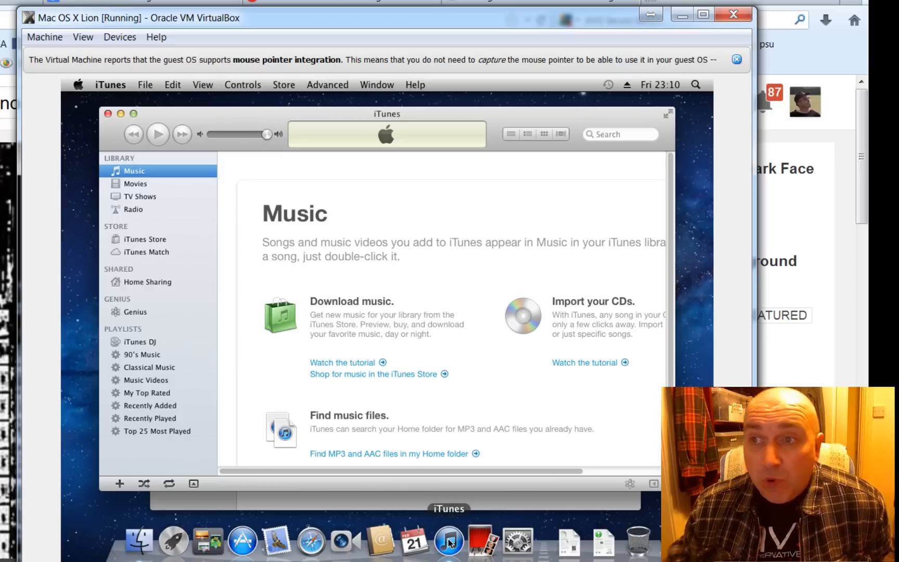
mouse_move(308, 241)
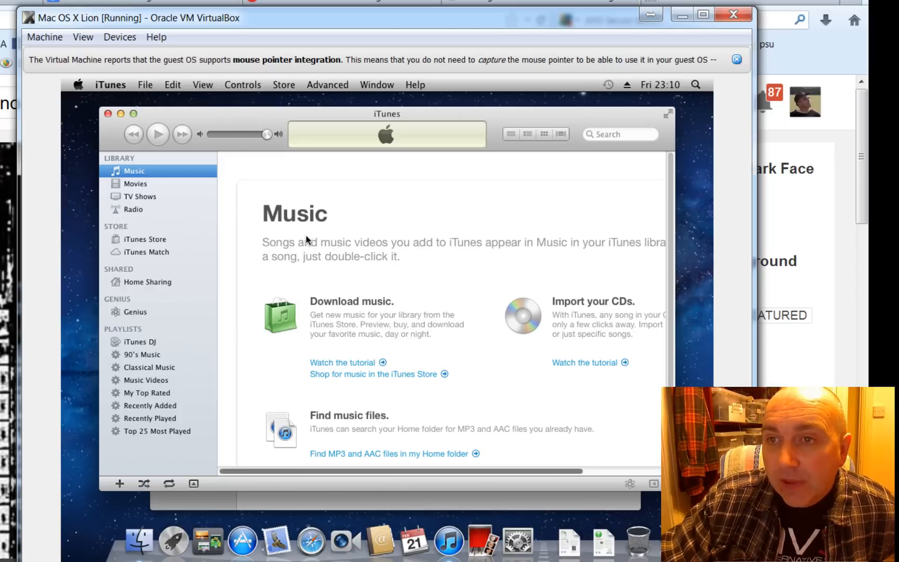
mouse_move(134, 344)
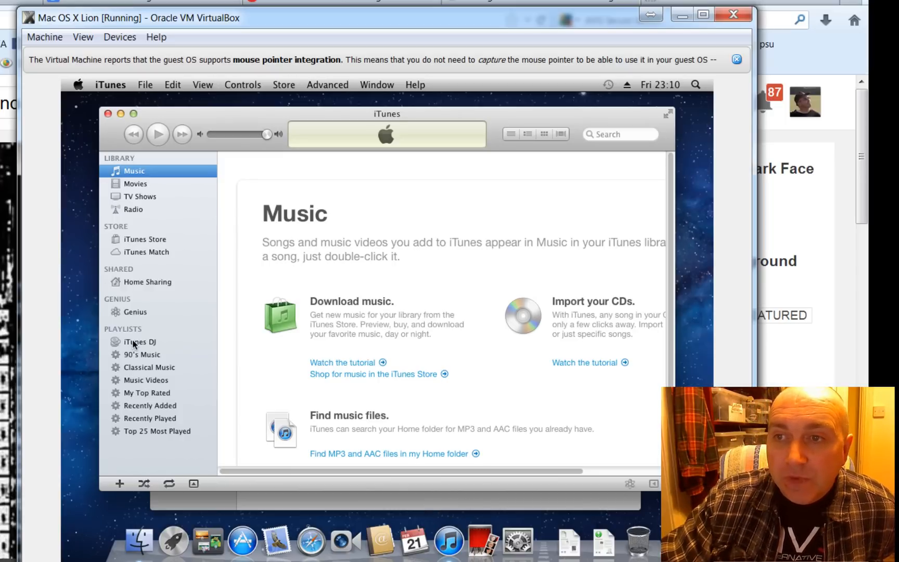
left_click(139, 341)
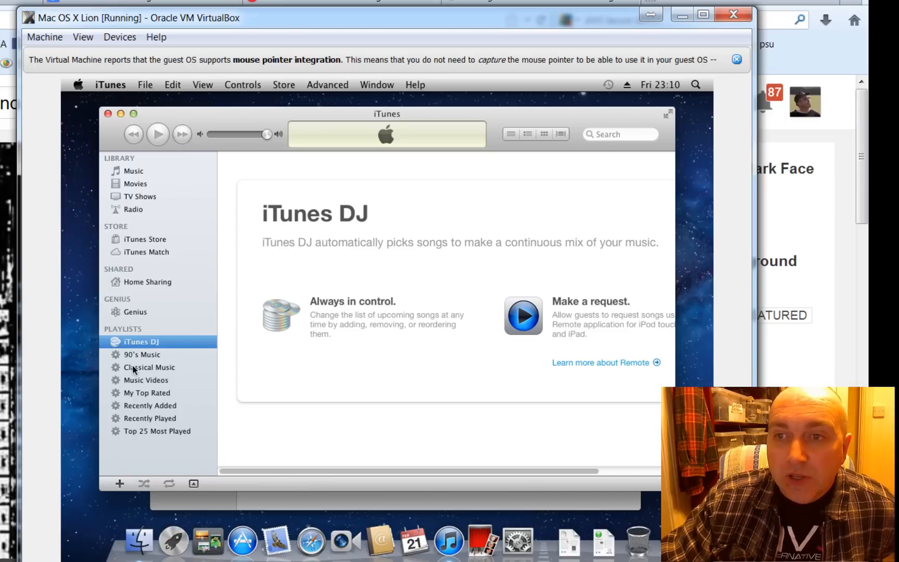
mouse_move(136, 357)
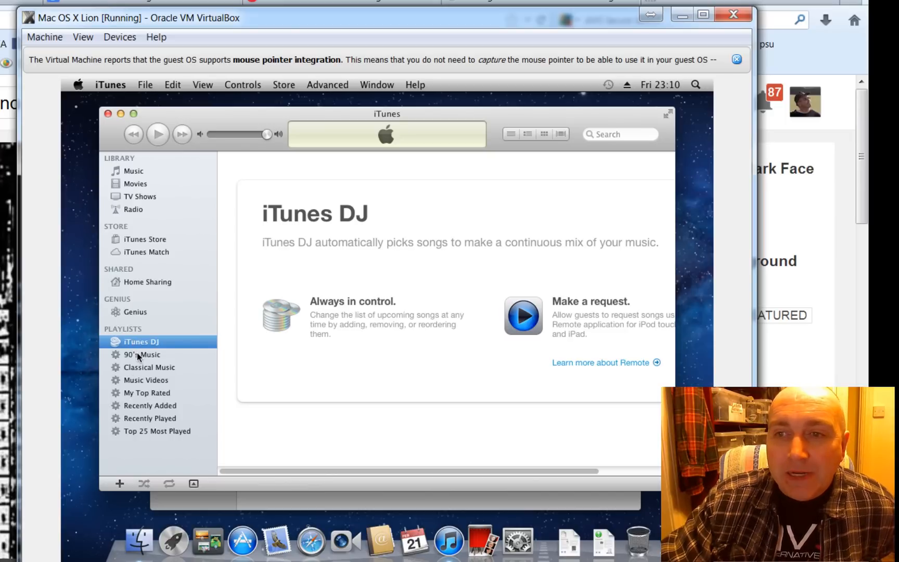
left_click(142, 354)
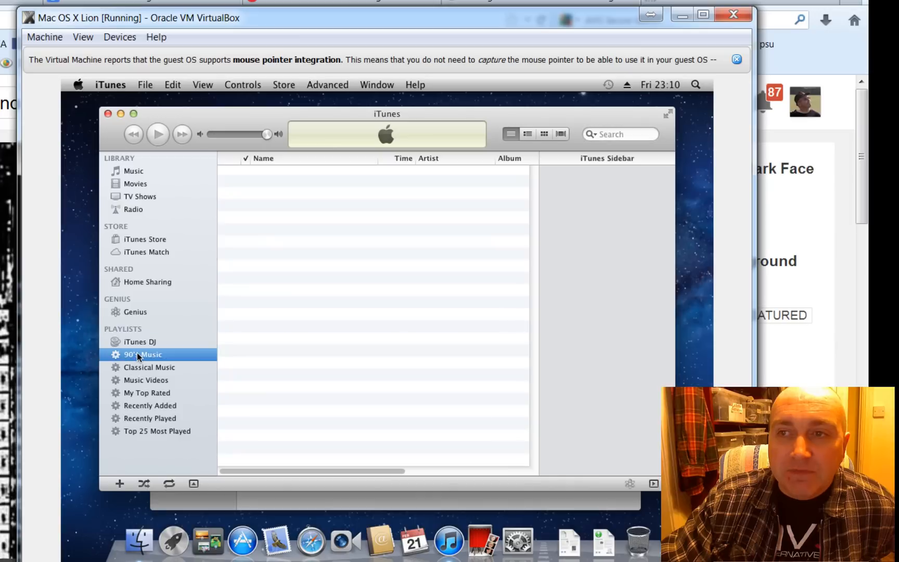
left_click(146, 379)
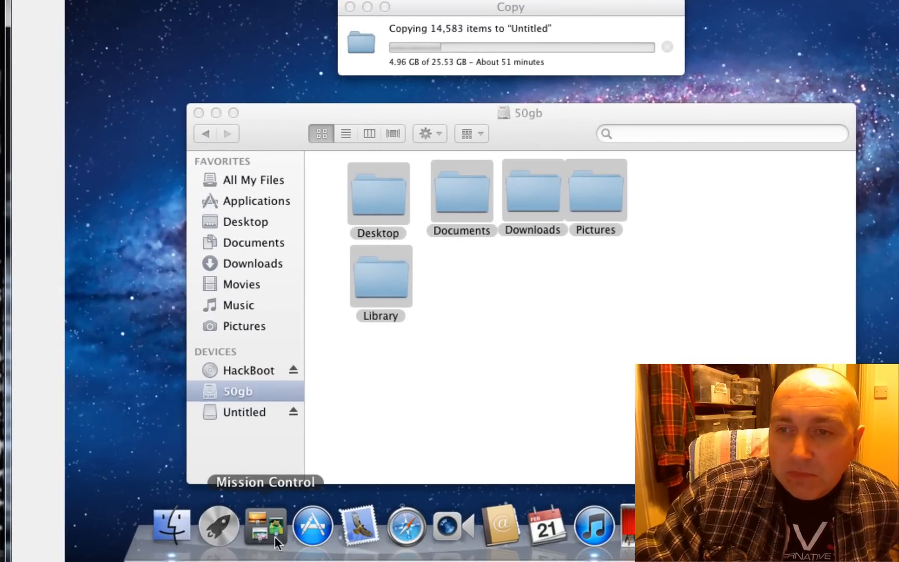
Bring up Dashboard and drag the Calculator and Weather widgets to new positions.
left_click(264, 525)
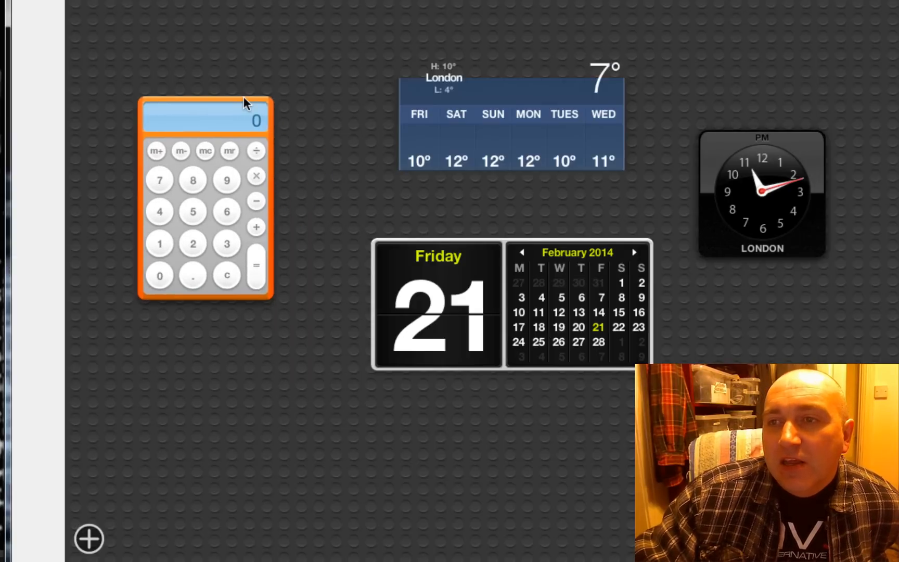
left_click_drag(244, 103, 206, 88)
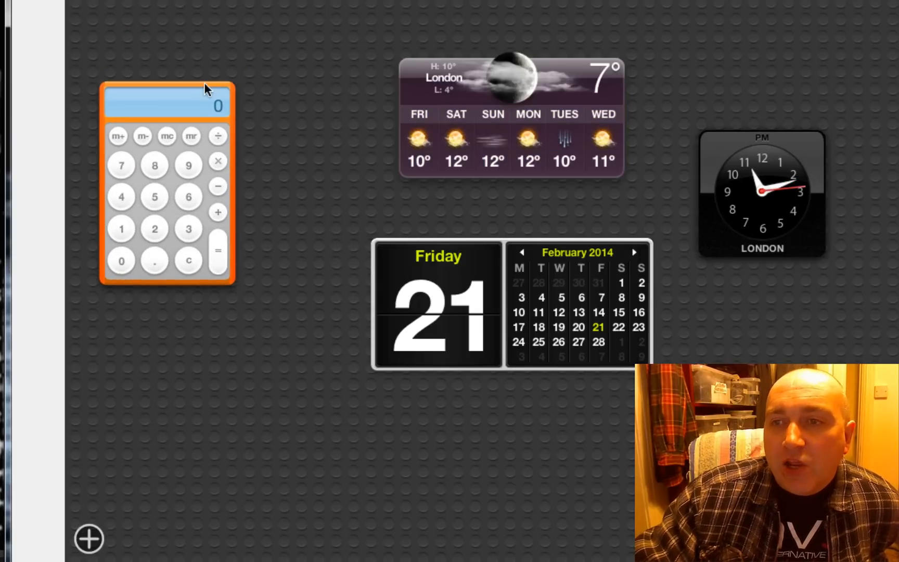
left_click_drag(206, 88, 232, 167)
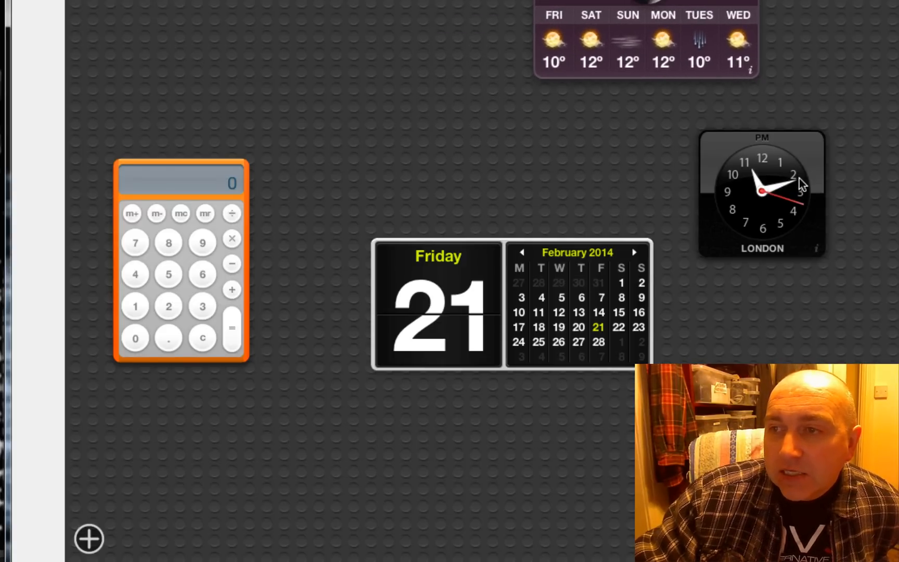
left_click_drag(761, 194, 809, 231)
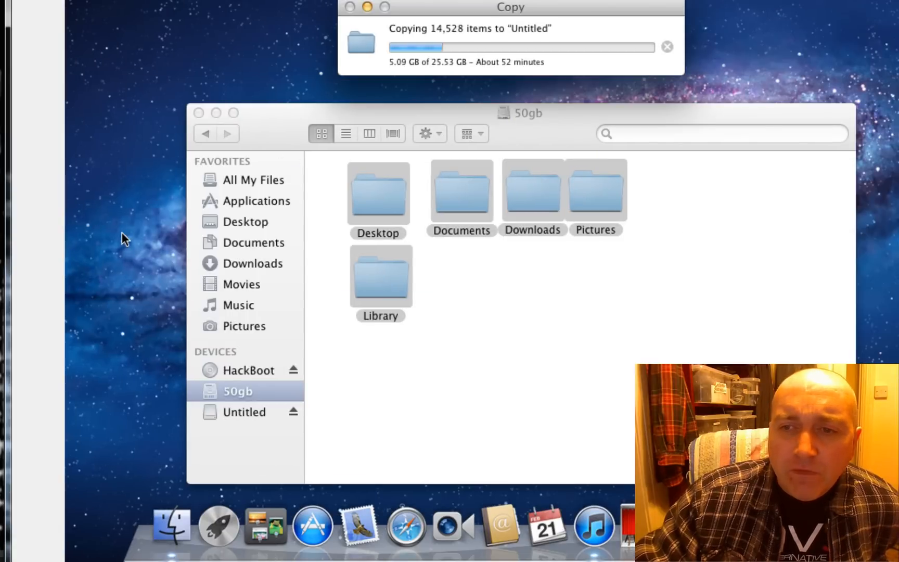
mouse_move(265, 524)
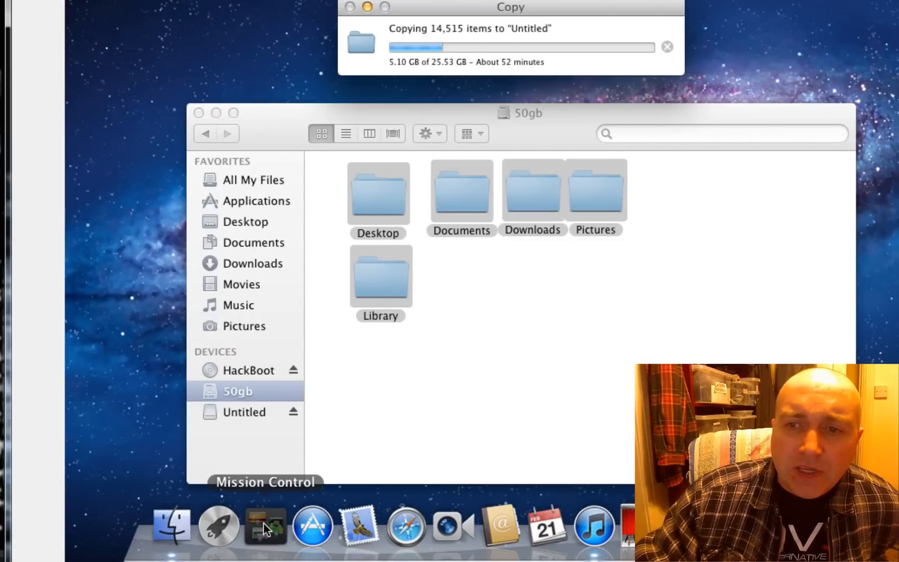
Show the Mission Control overview of the Dashboard and Desktop spaces.
left_click(265, 524)
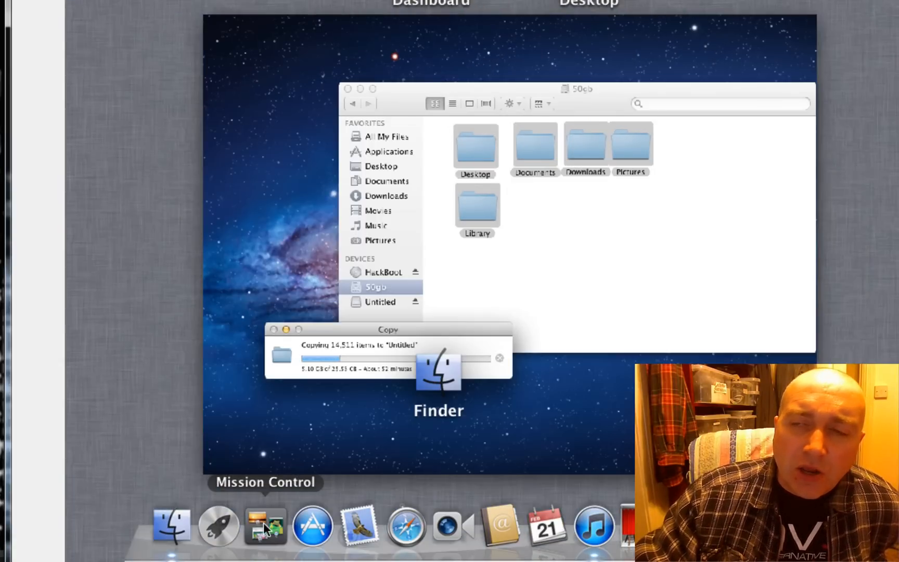